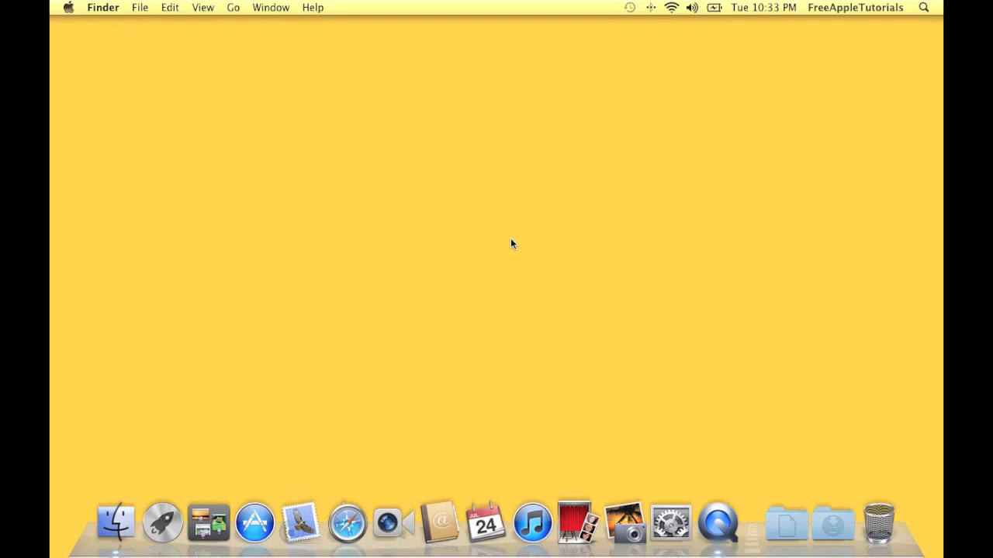
{"action": "mouse_move", "coordinate": [169, 442]}
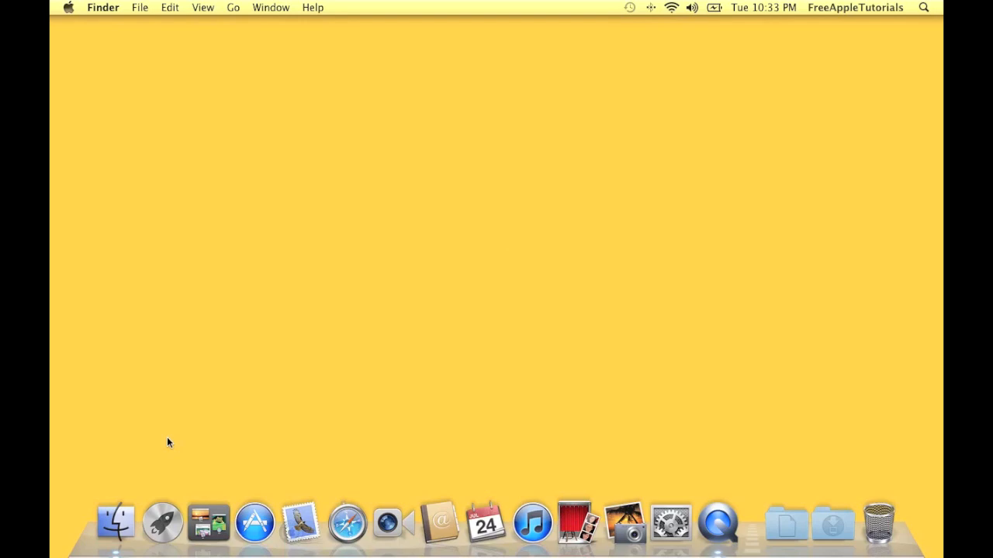
{"action": "mouse_move", "coordinate": [115, 521]}
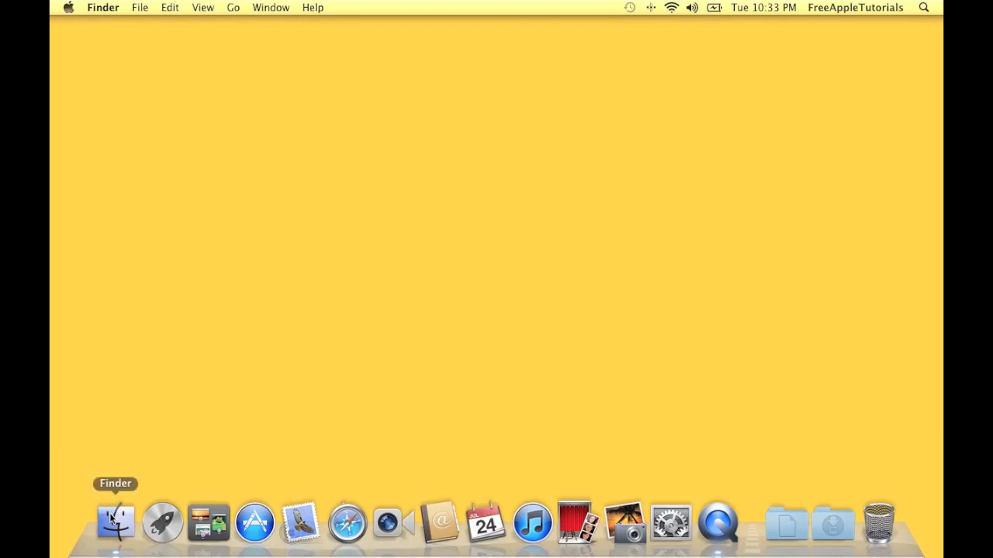
Bring up a new Finder window from the Dock, showing All My Files.
{"action": "left_click", "coordinate": [114, 521]}
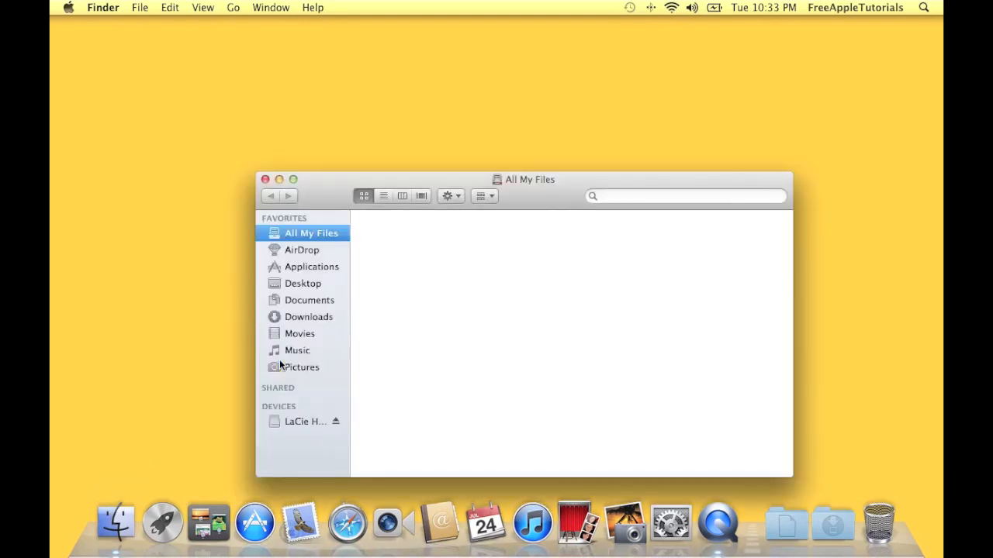
{"action": "mouse_move", "coordinate": [304, 425]}
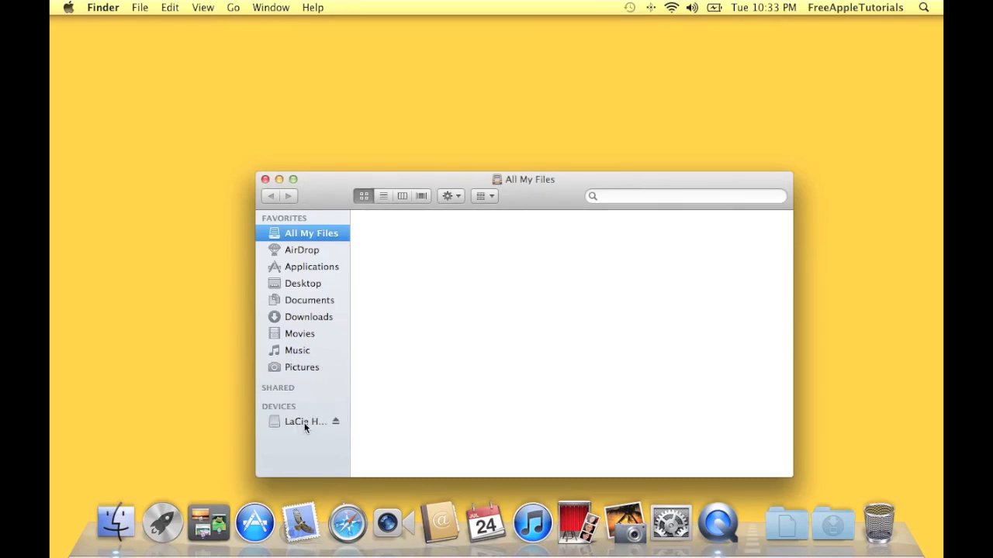
{"action": "mouse_move", "coordinate": [323, 425]}
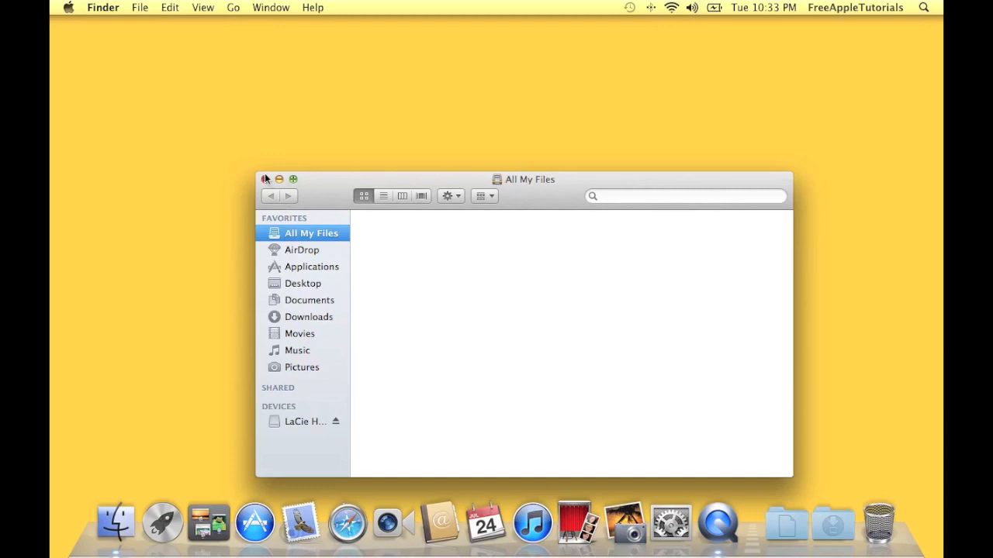
Close the All My Files window to return to the empty desktop.
{"action": "left_click", "coordinate": [265, 179]}
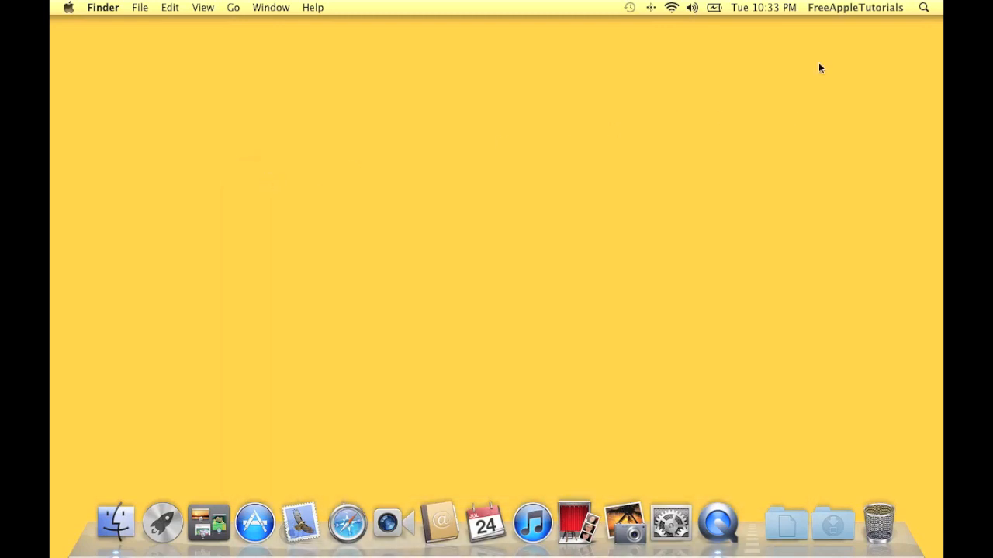
{"action": "mouse_move", "coordinate": [605, 106]}
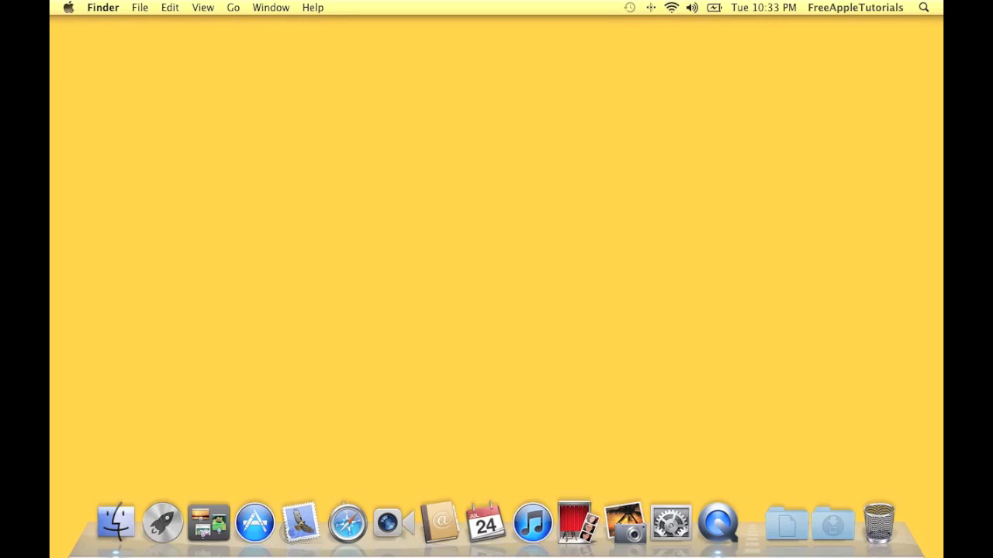
{"action": "mouse_move", "coordinate": [903, 48]}
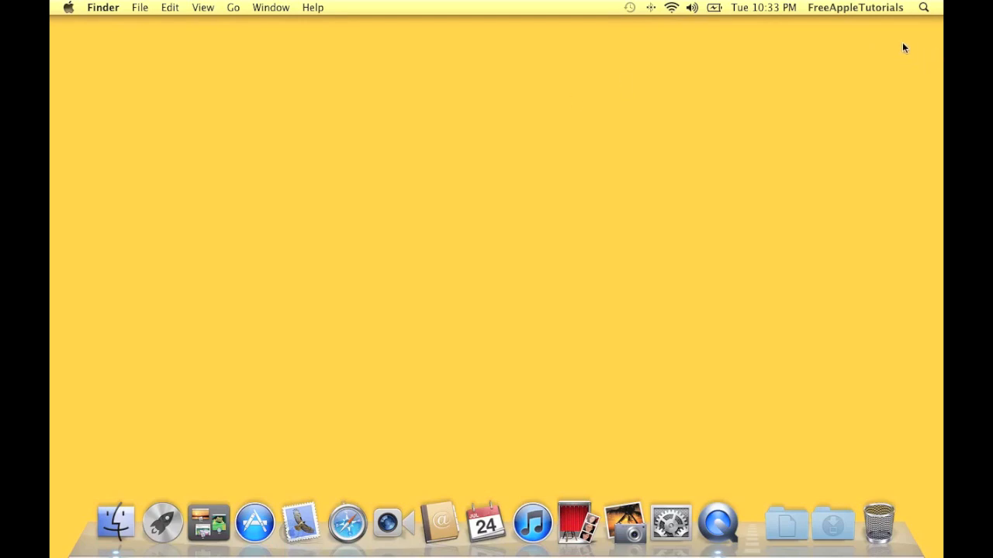
{"action": "mouse_move", "coordinate": [847, 76]}
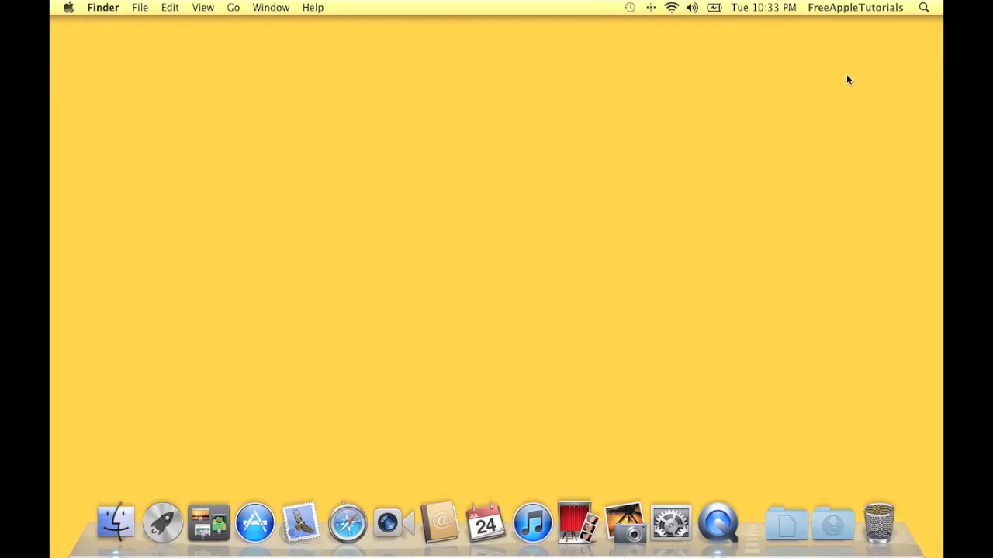
{"action": "mouse_move", "coordinate": [411, 100]}
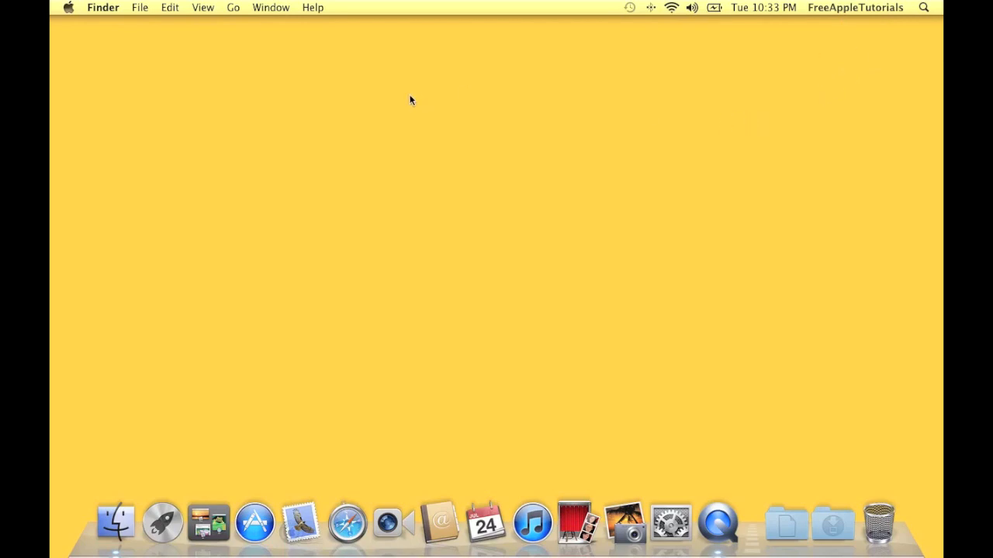
{"action": "mouse_move", "coordinate": [171, 66]}
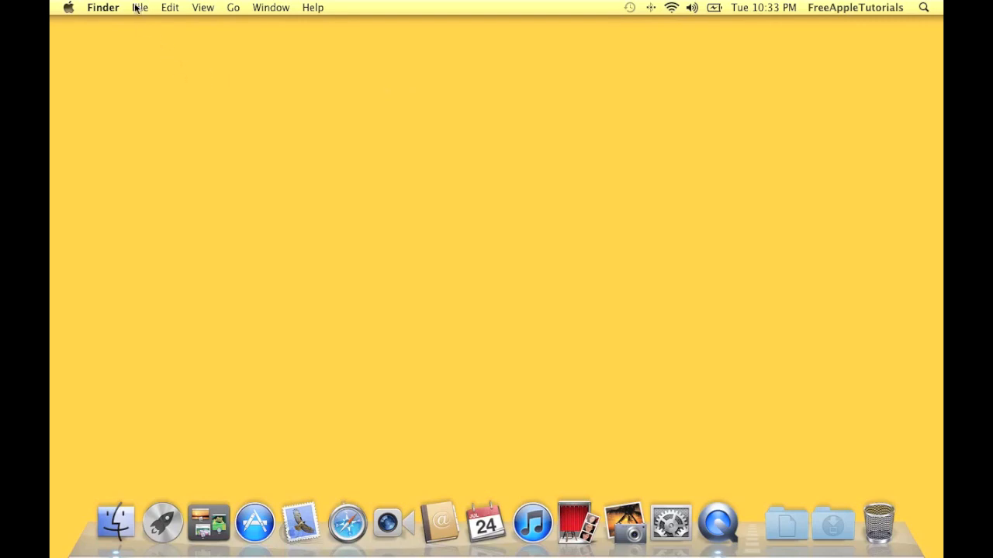
Reach Finder Preferences on its General tab from the Finder menu.
{"action": "left_click", "coordinate": [102, 6]}
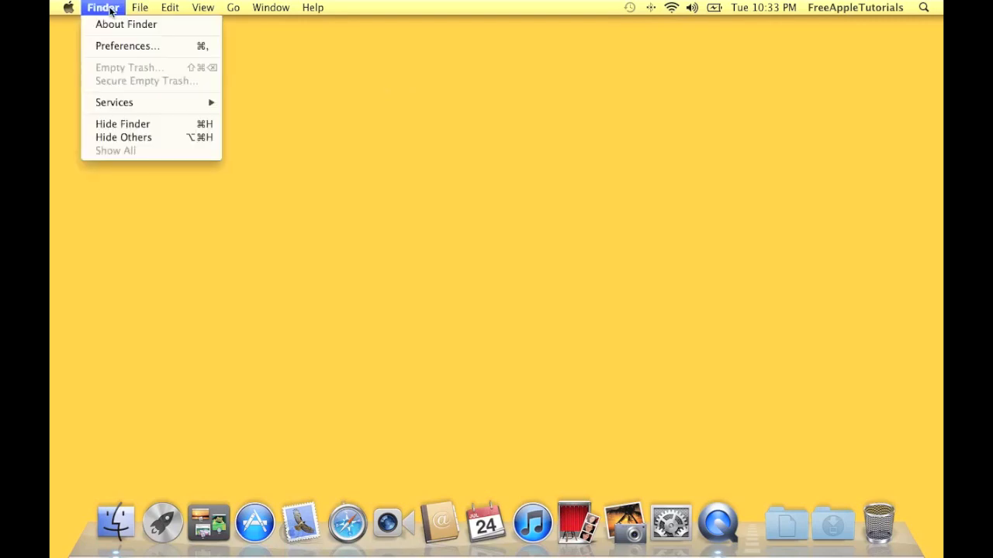
{"action": "left_click", "coordinate": [127, 46]}
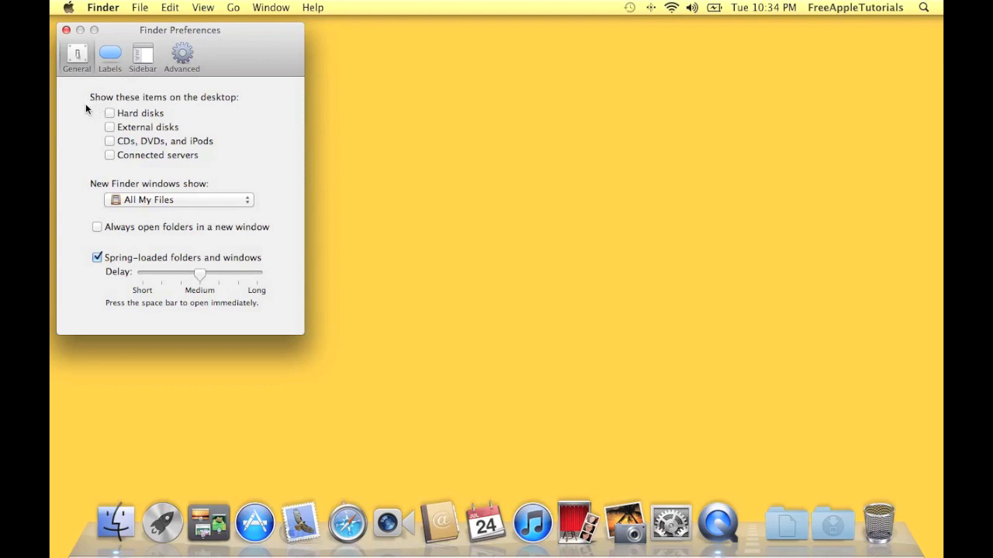
{"action": "mouse_move", "coordinate": [107, 118]}
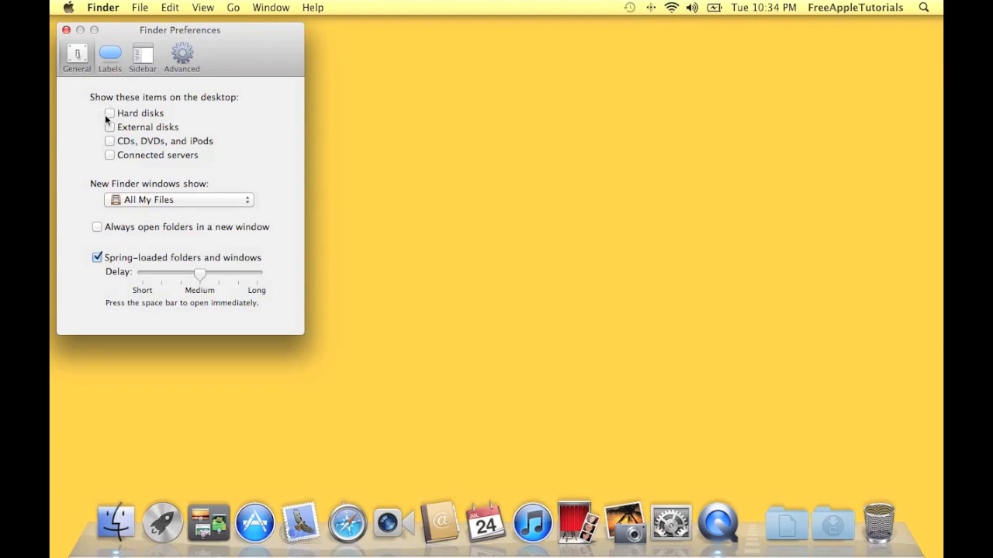
Tick Hard disks and External disks for the desktop, leaving CDs/DVDs/iPods and Connected servers unticked.
{"action": "left_click", "coordinate": [109, 114]}
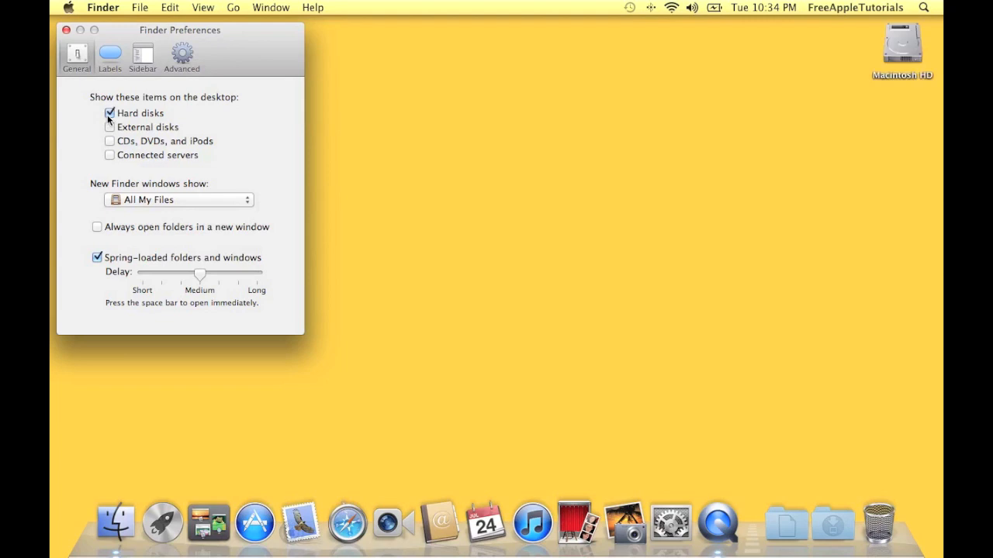
{"action": "left_click", "coordinate": [108, 127]}
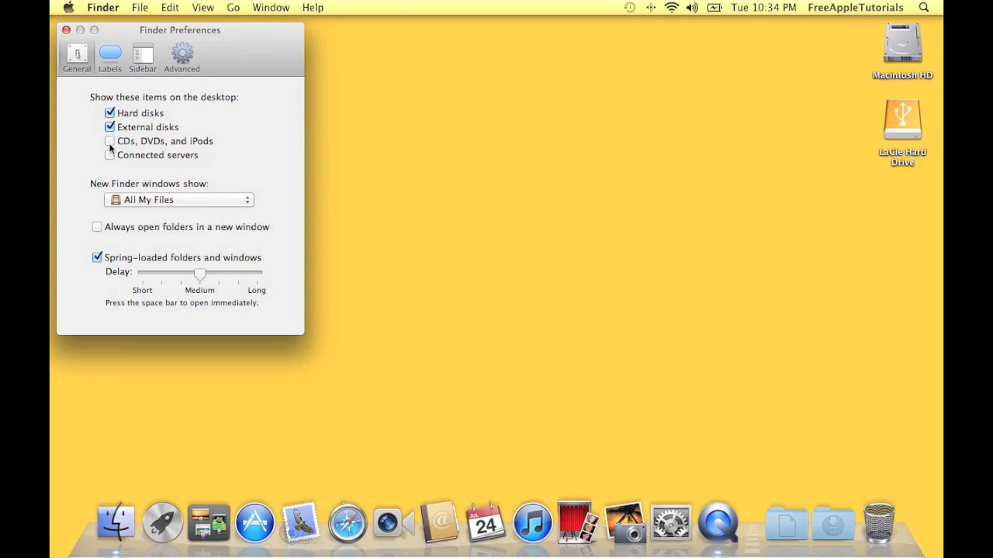
{"action": "left_click", "coordinate": [110, 140]}
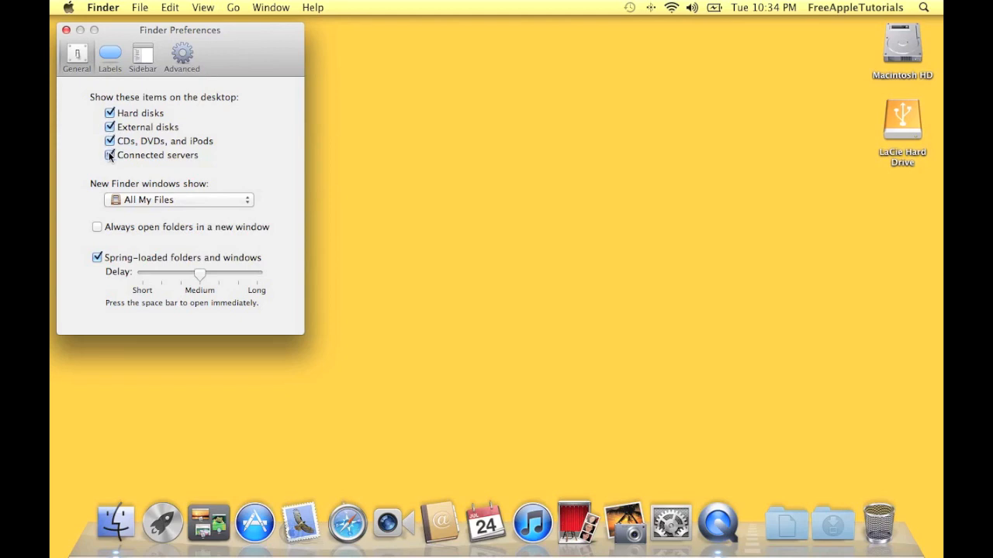
{"action": "left_click", "coordinate": [109, 155]}
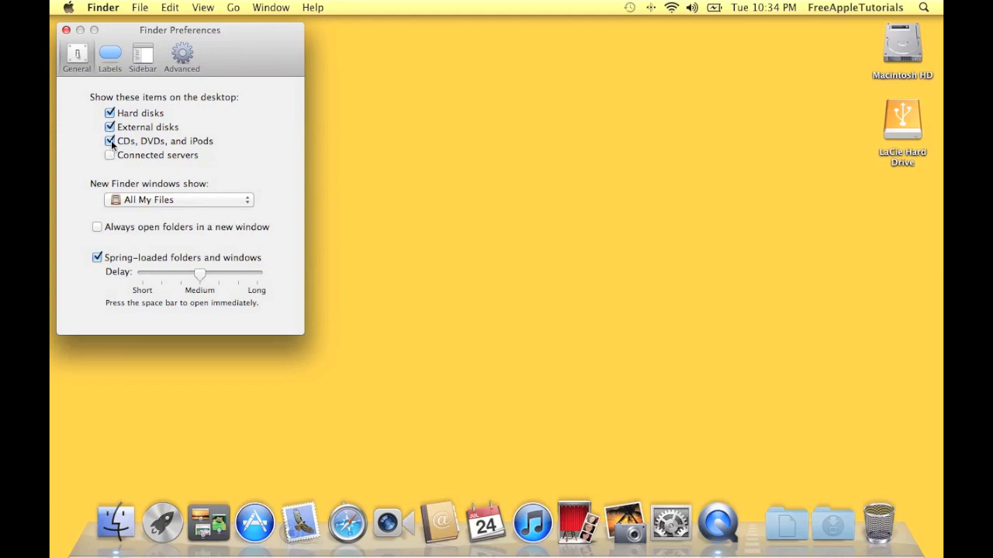
{"action": "left_click", "coordinate": [110, 127]}
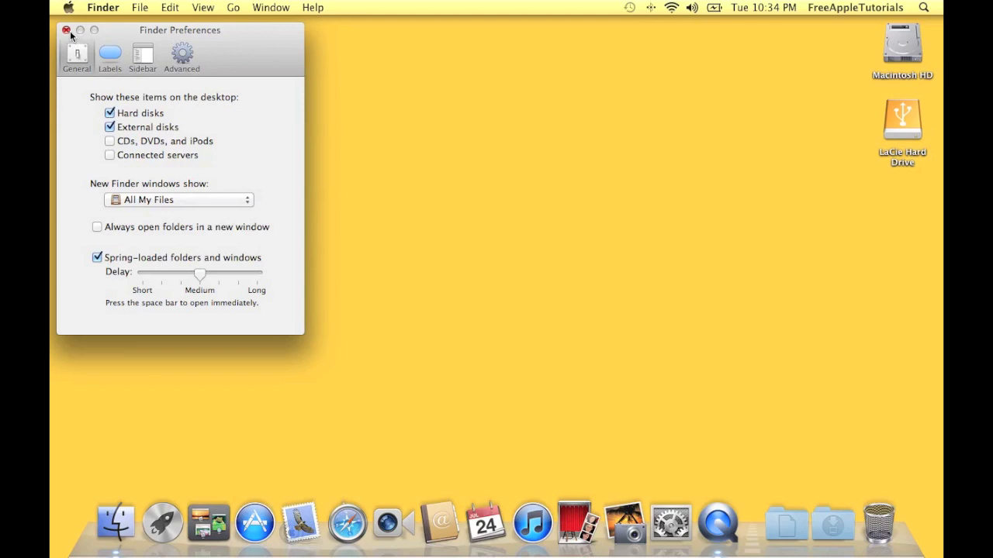
Close Finder Preferences, leaving the Macintosh HD and LaCie icons on the desktop.
{"action": "left_click", "coordinate": [65, 31]}
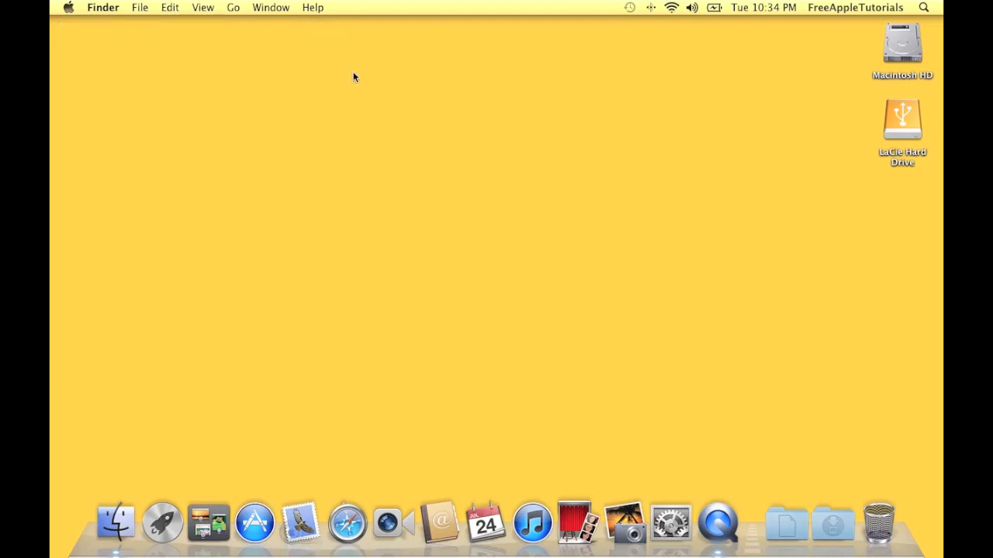
{"action": "mouse_move", "coordinate": [825, 99]}
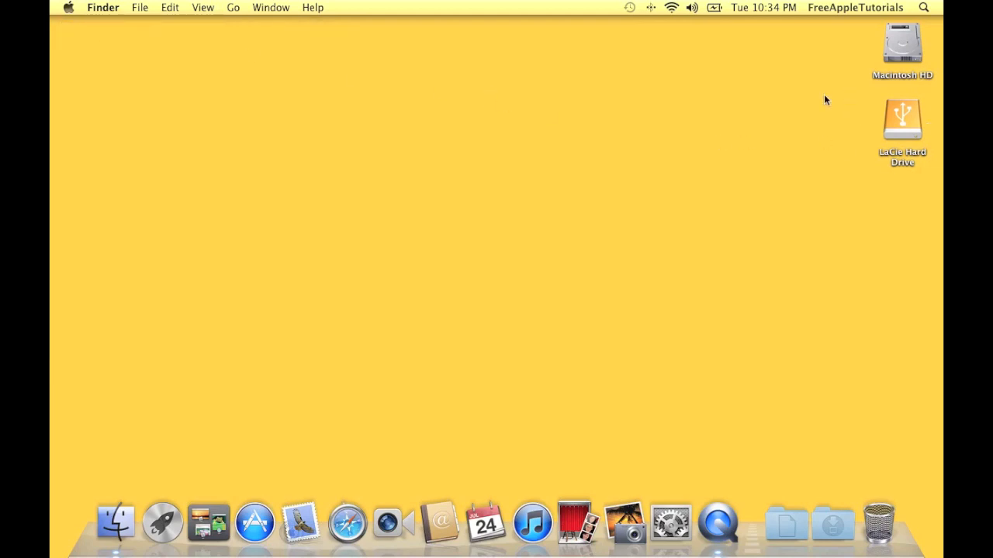
{"action": "mouse_move", "coordinate": [826, 115]}
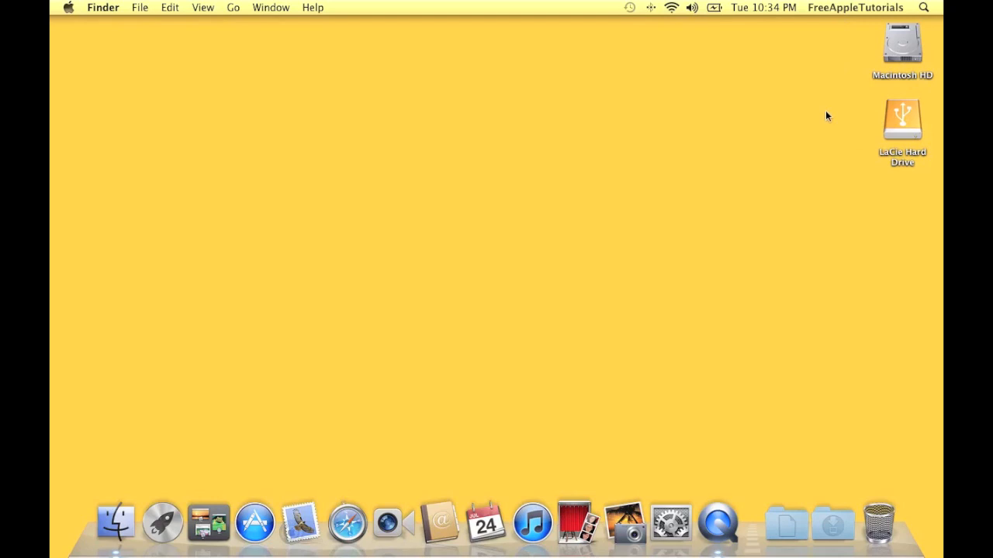